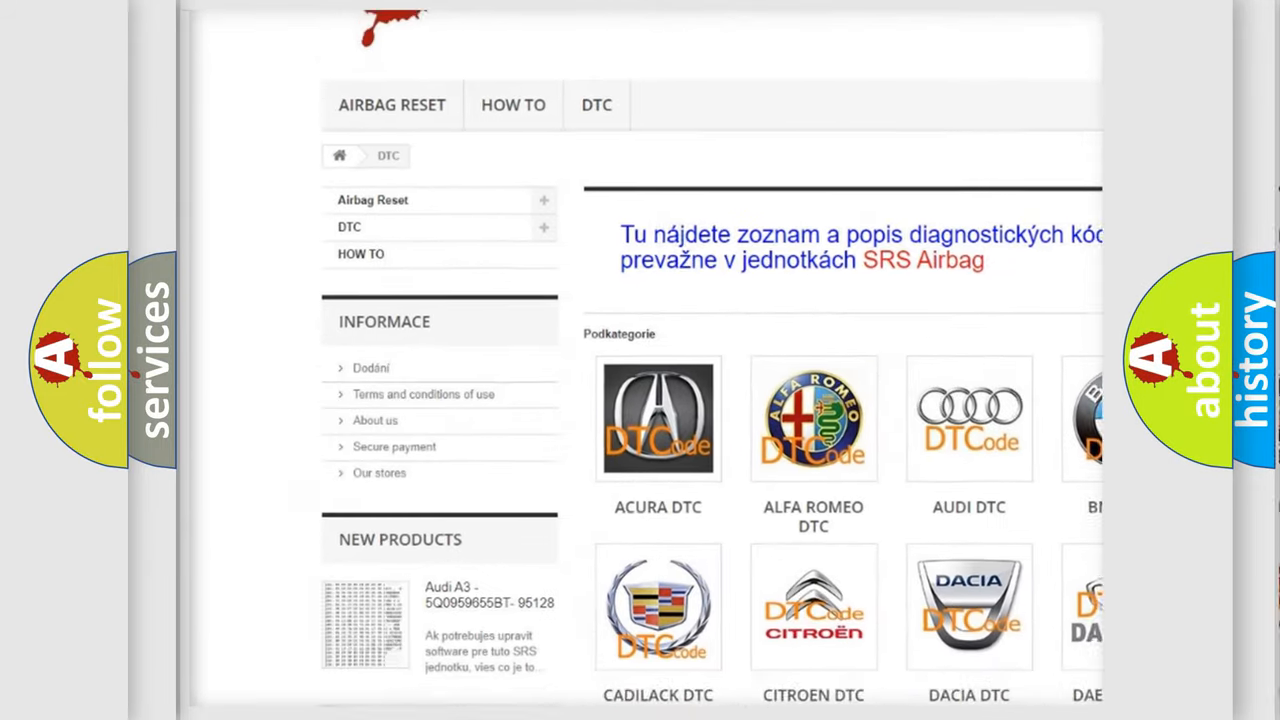
scroll(down, 3)
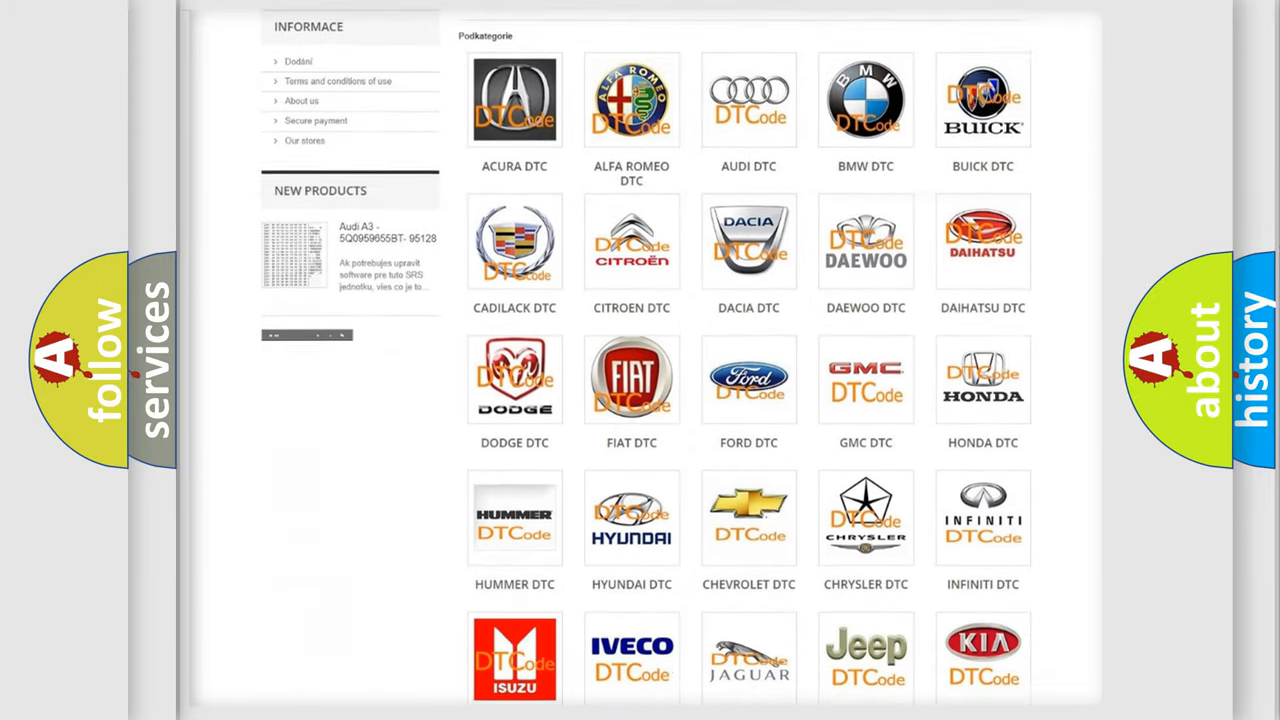
scroll(down, 3)
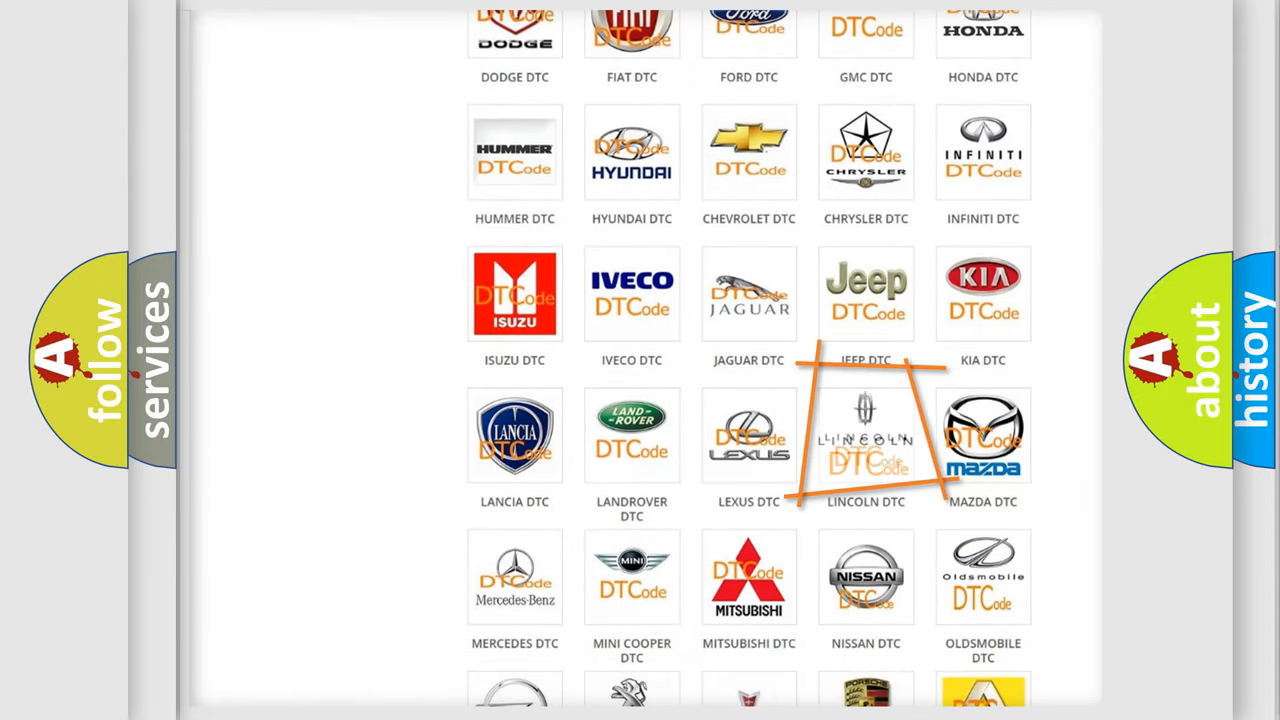